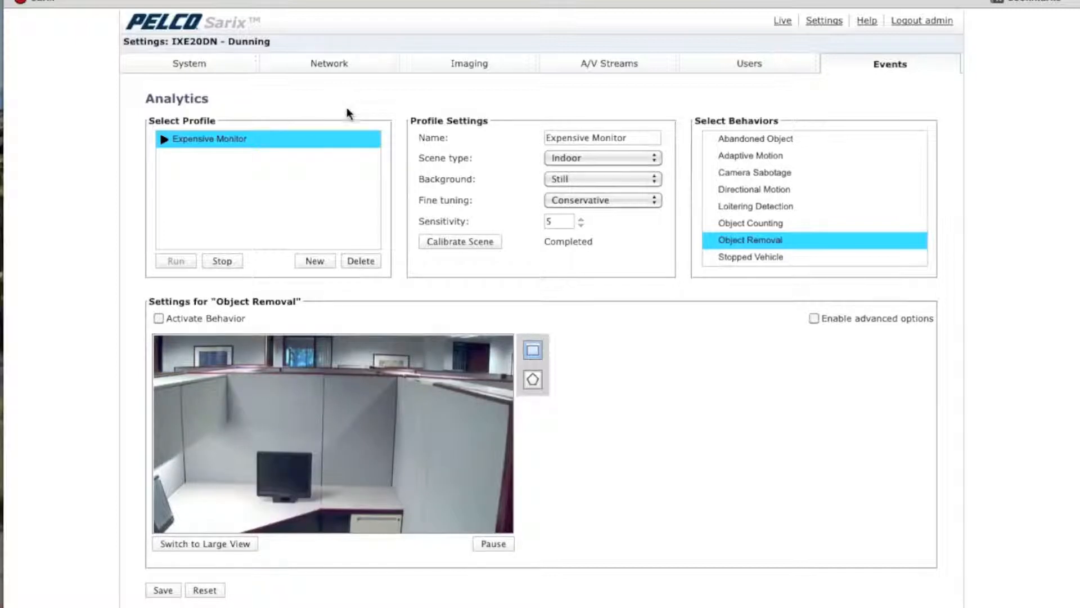
mouse_move(166, 90)
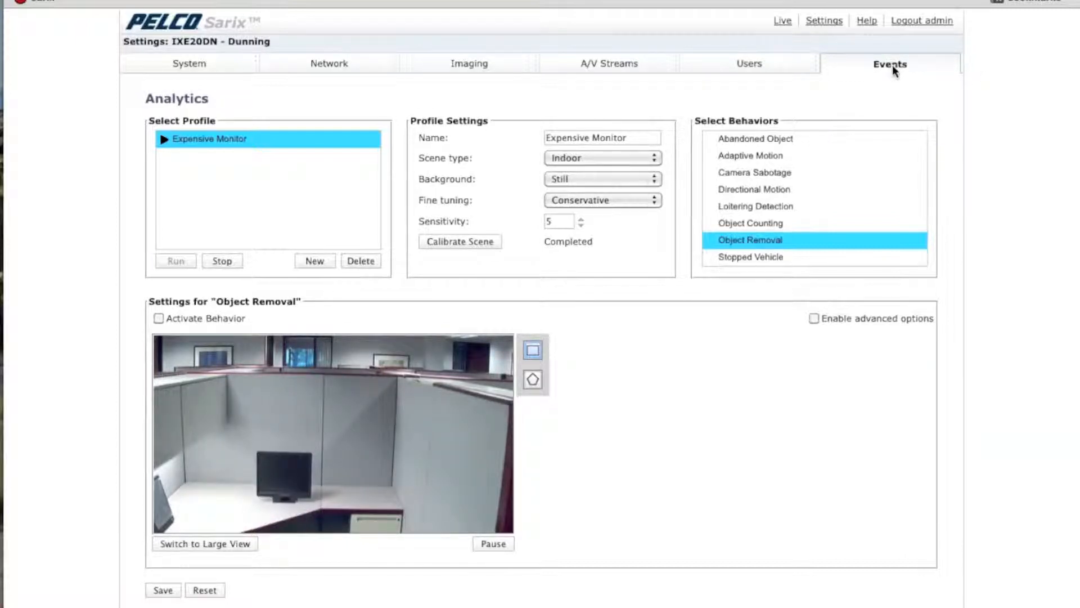
mouse_move(892, 110)
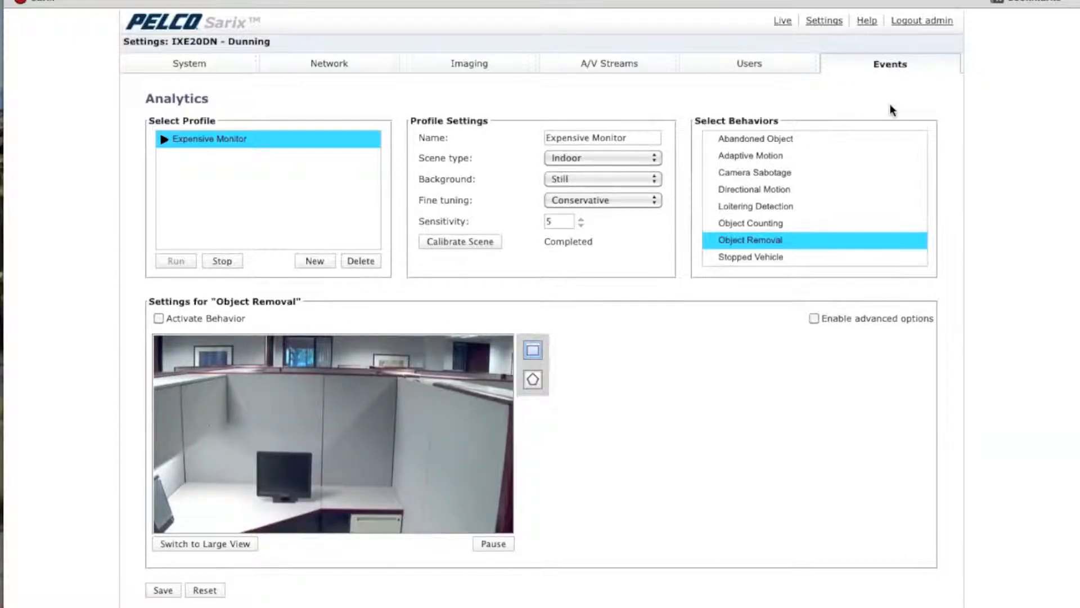
mouse_move(154, 88)
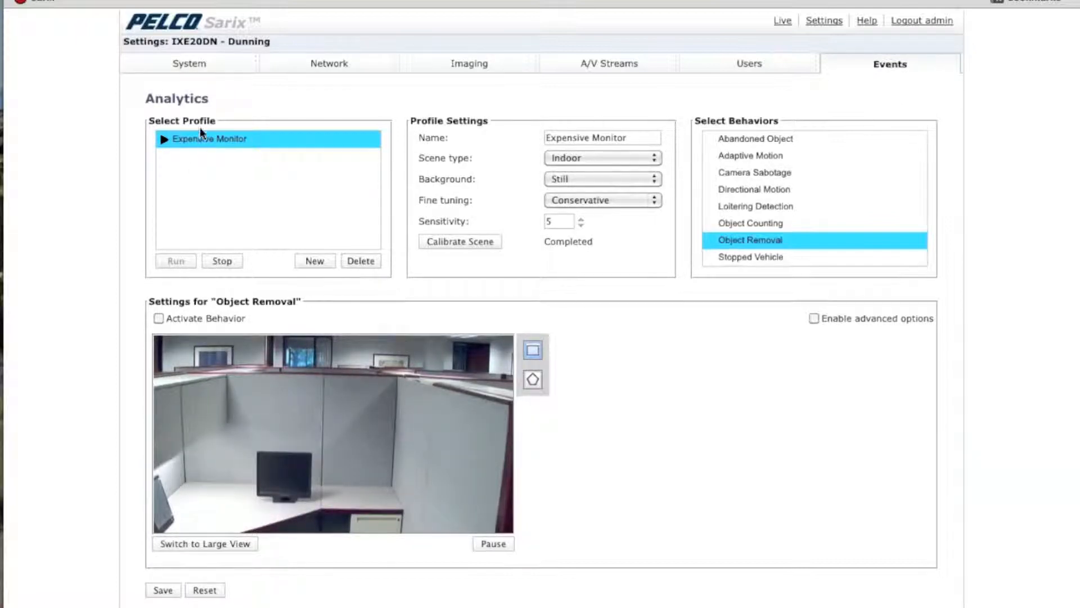
mouse_move(204, 145)
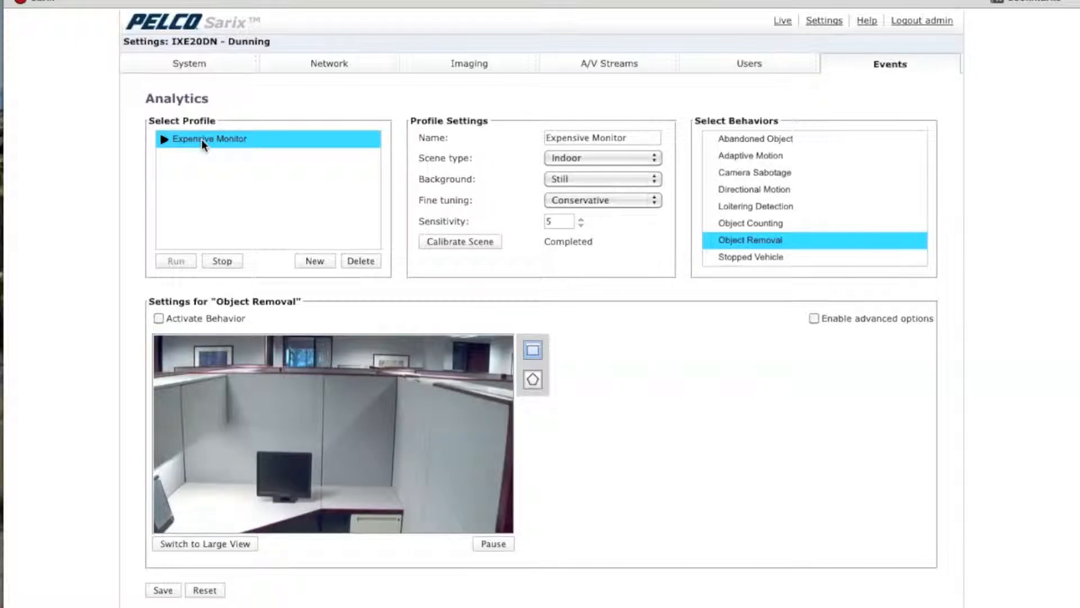
mouse_move(599, 266)
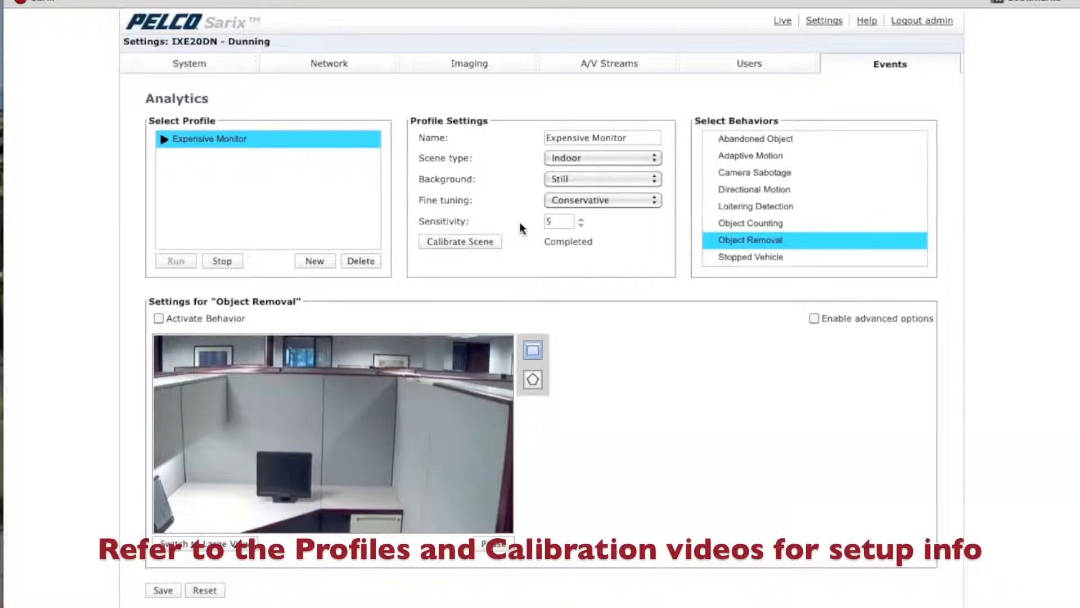
mouse_move(648, 262)
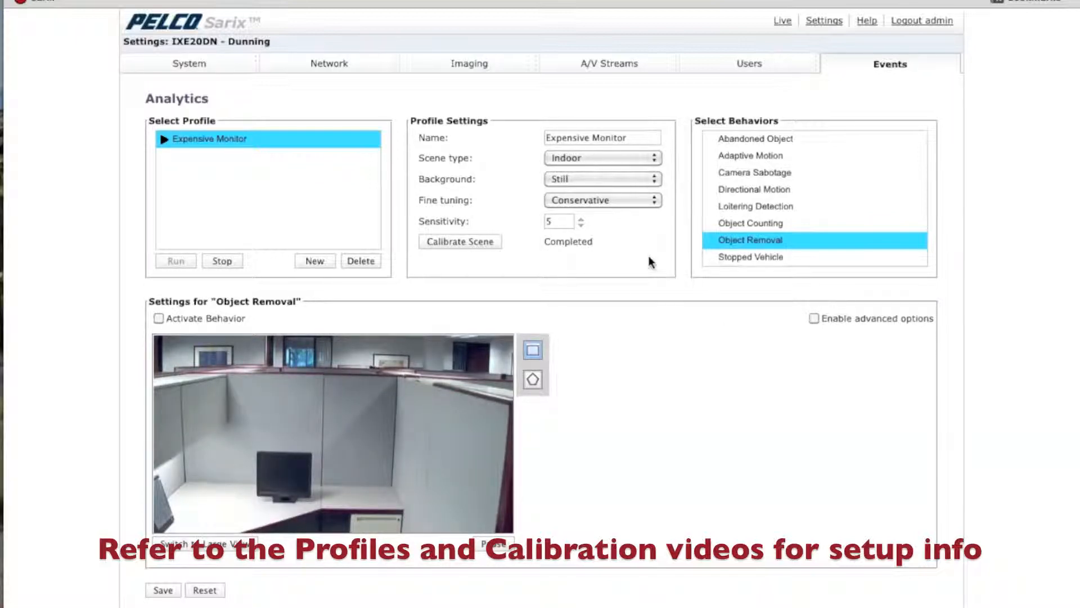
mouse_move(761, 249)
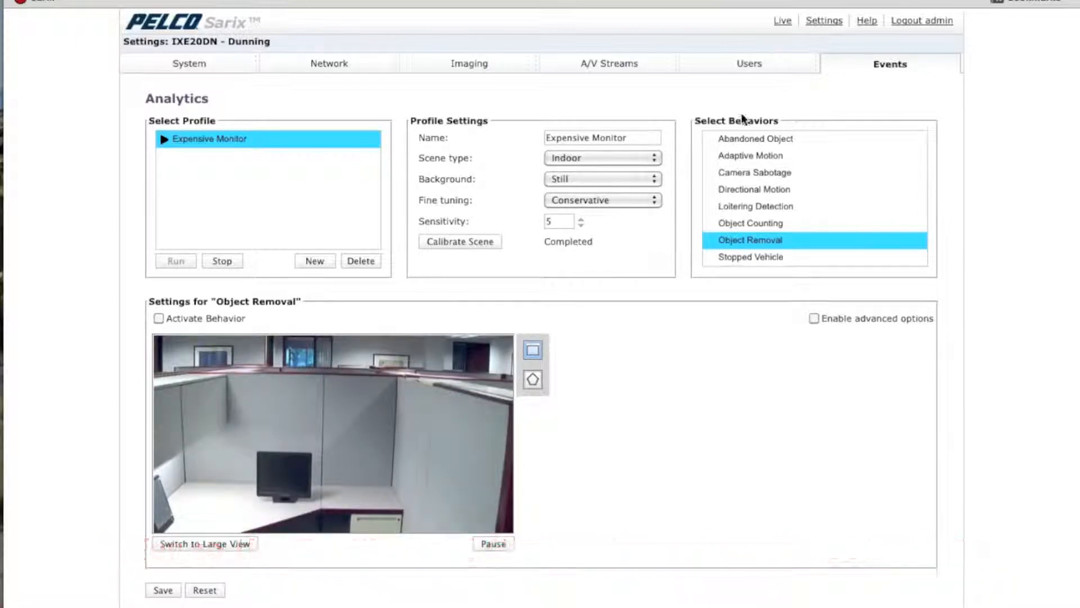
mouse_move(756, 131)
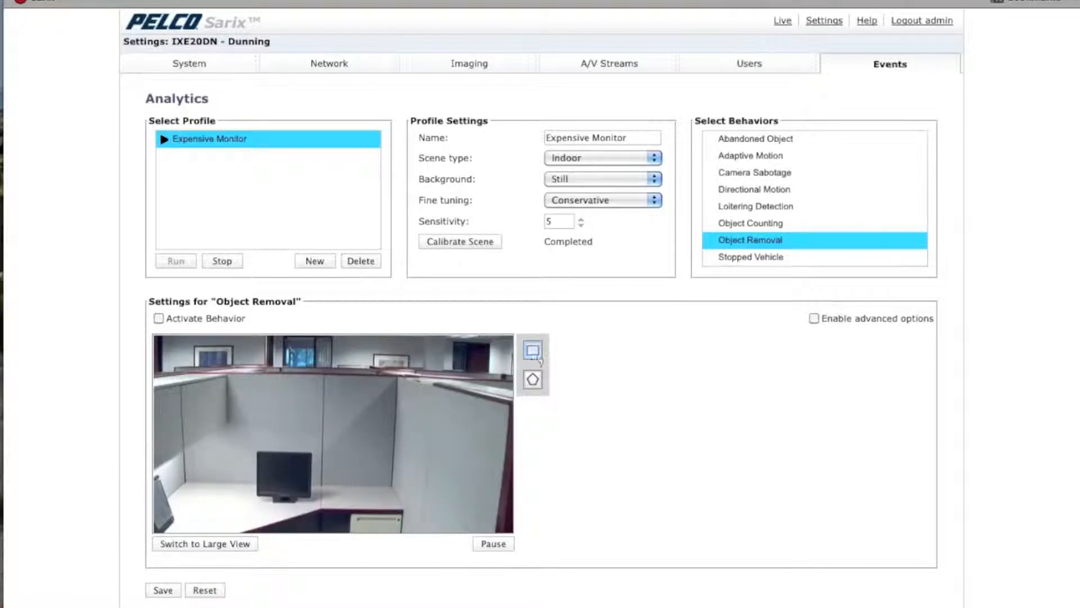
mouse_move(533, 351)
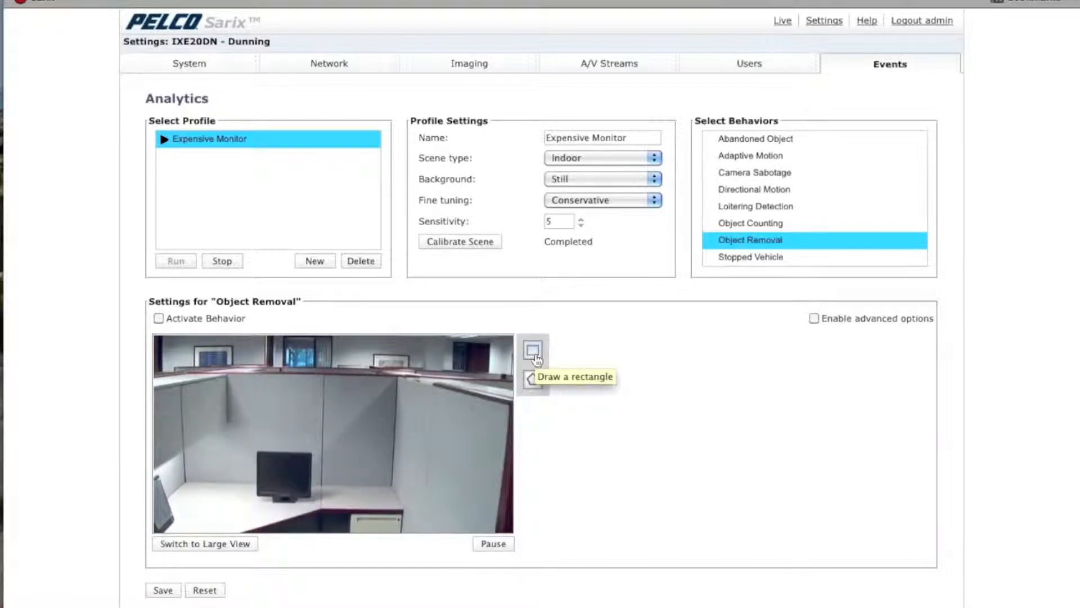
mouse_move(533, 380)
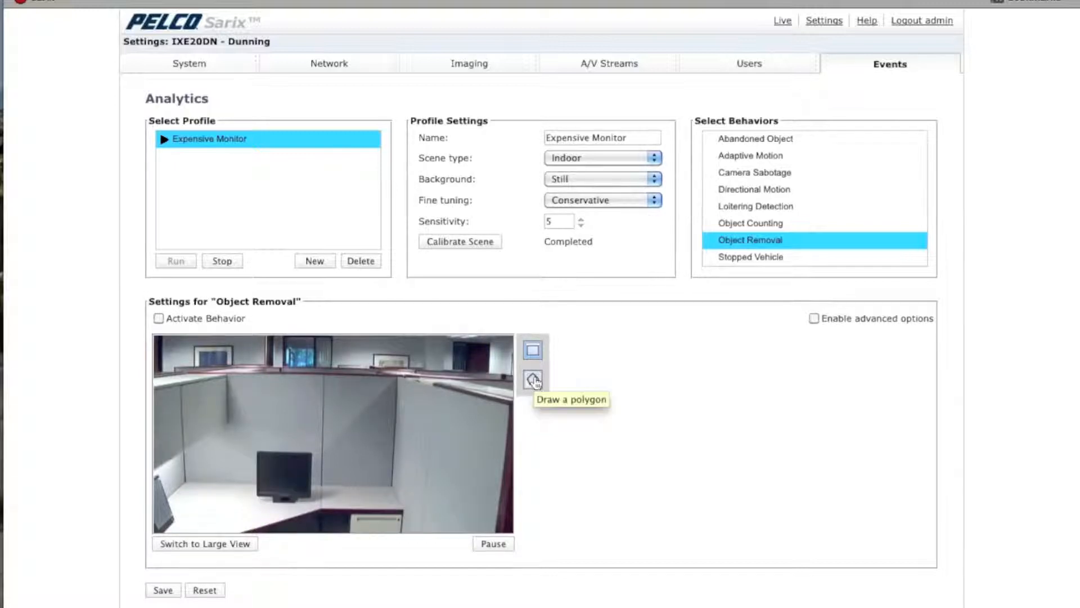
mouse_move(561, 429)
text(Cu)
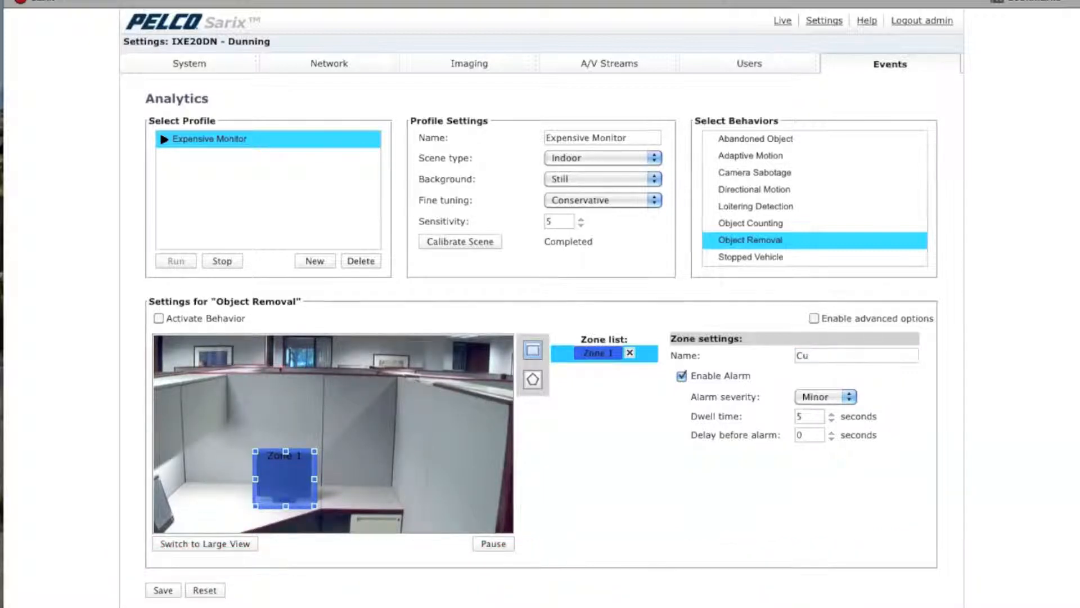
Step: Finish the zone name 'Cubicle' and enable advanced options, exposing per-zone sensitivity 5
text(bicle)
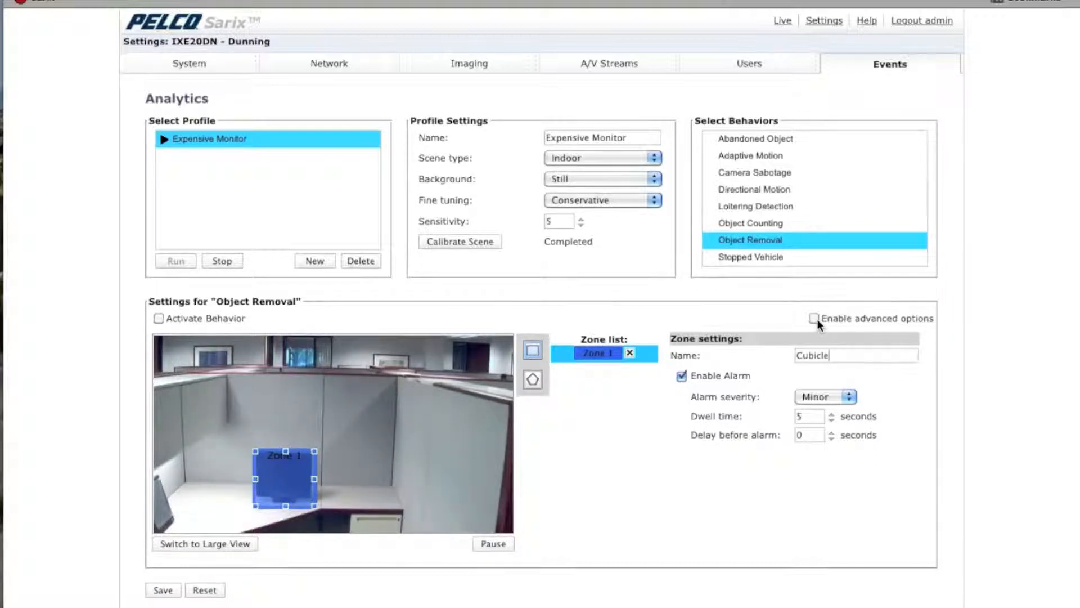
click(815, 317)
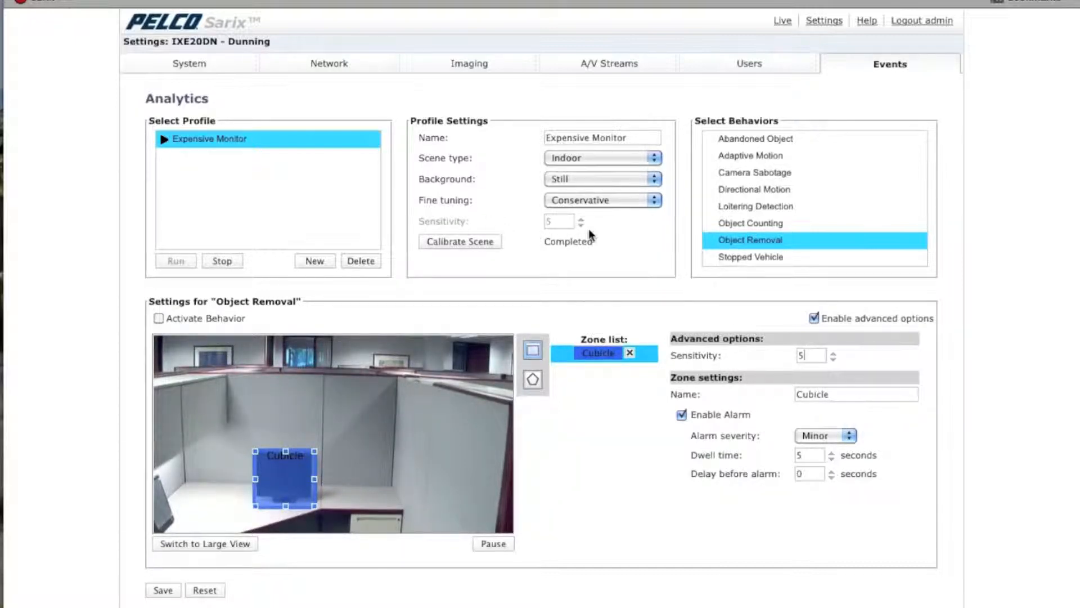
mouse_move(769, 384)
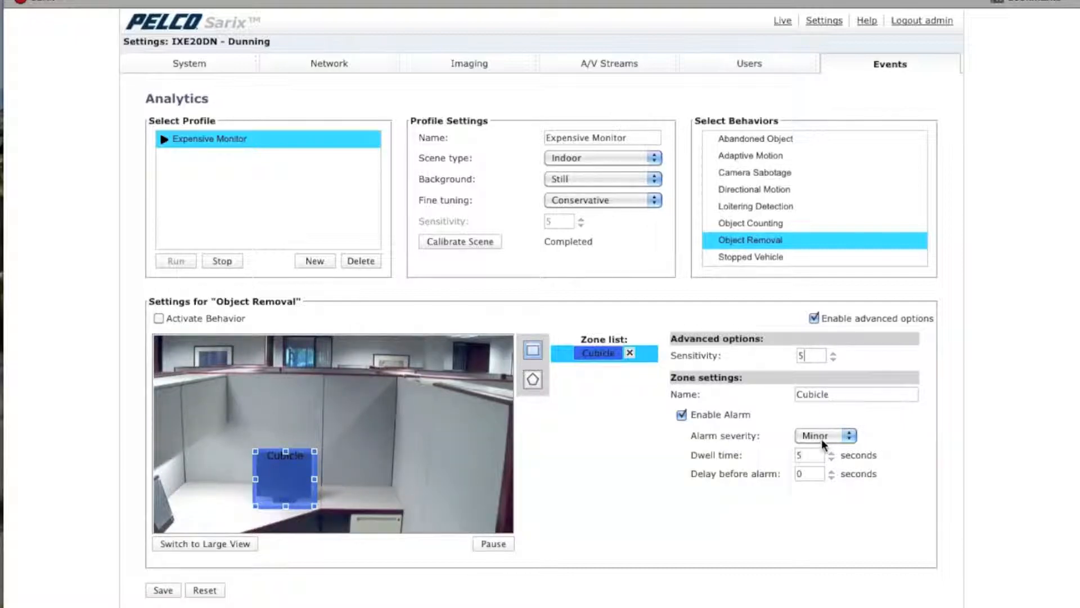
Step: Change the Cubicle zone's alarm severity from Minor to Normal and confirm it stays Normal
click(825, 434)
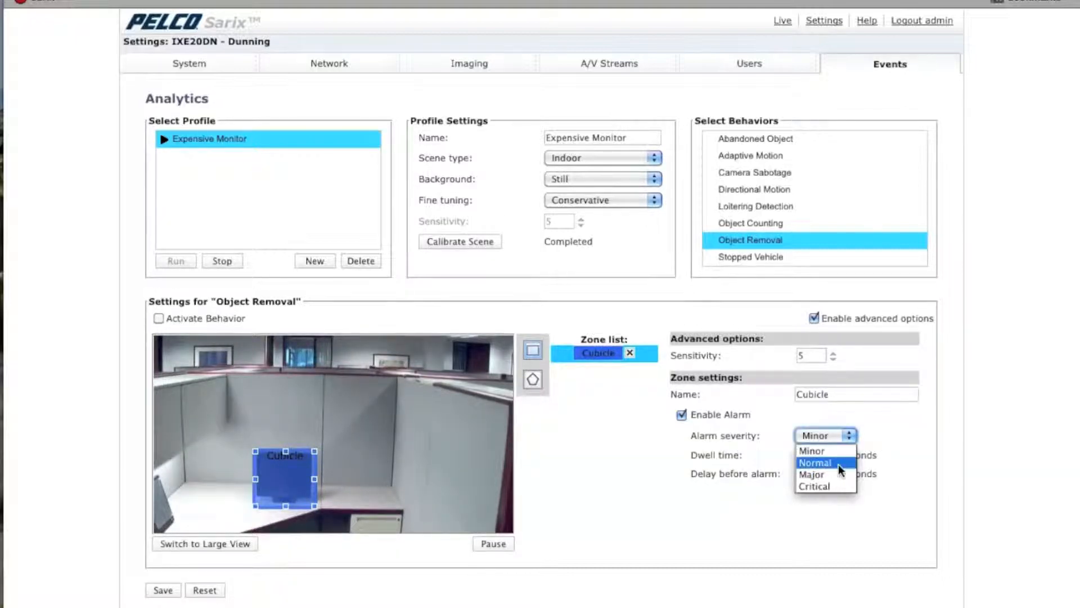
click(816, 463)
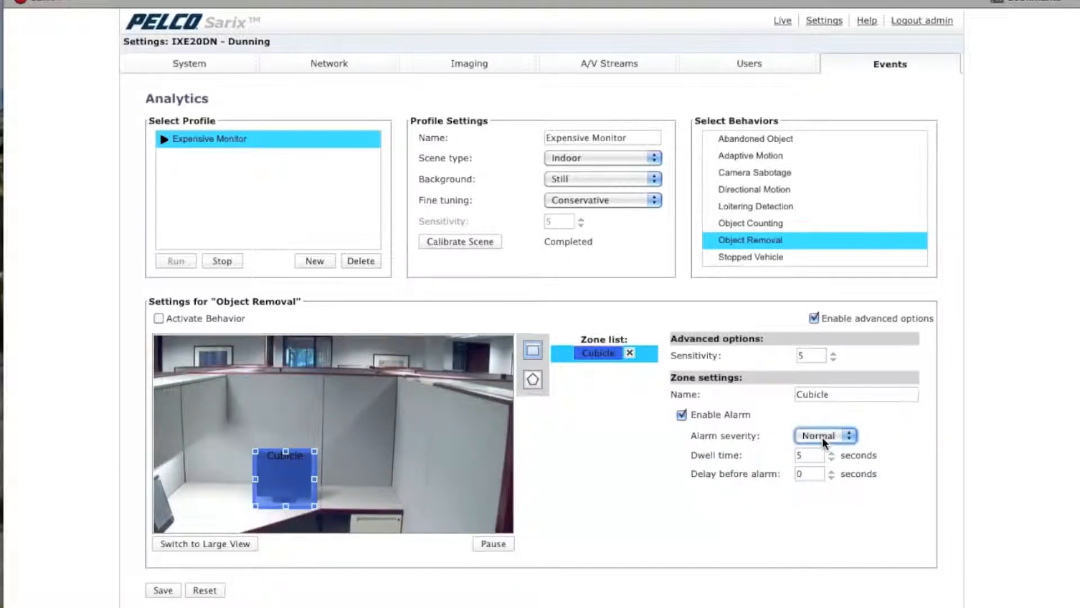
click(825, 434)
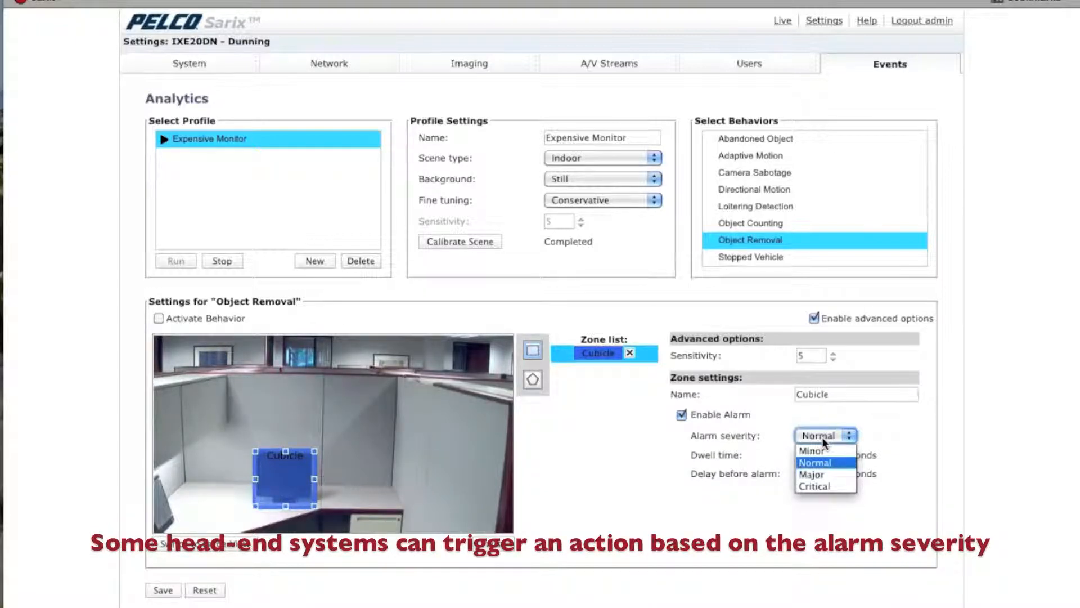
click(815, 462)
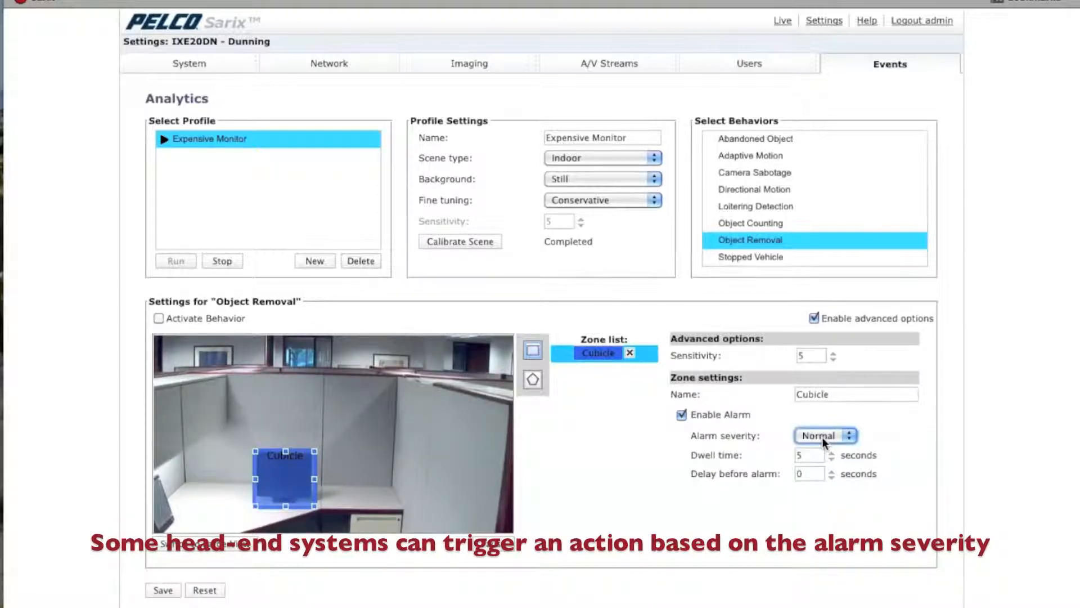
mouse_move(751, 487)
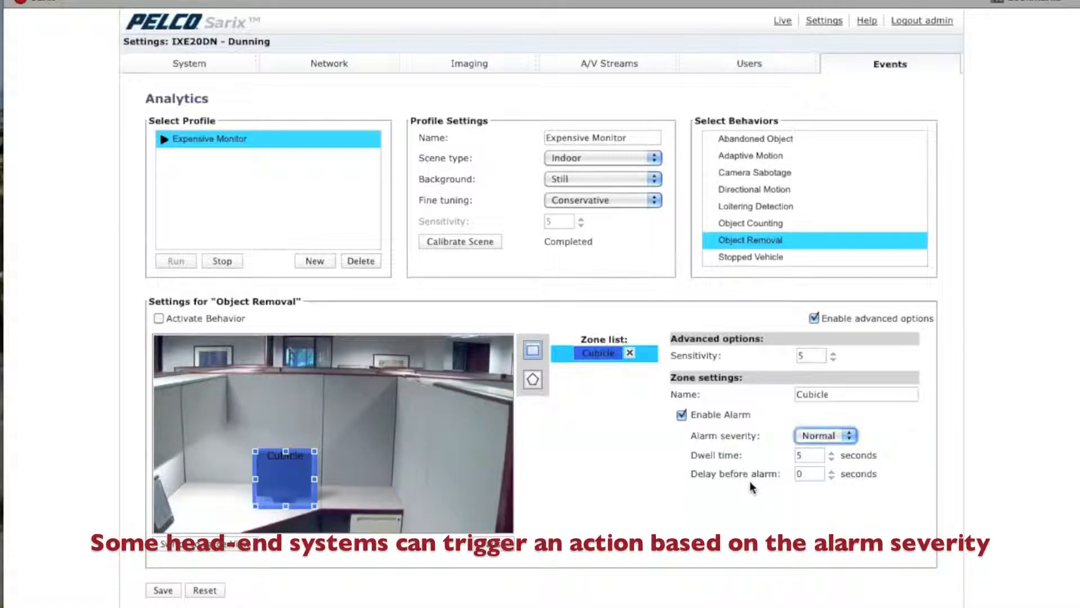
click(808, 454)
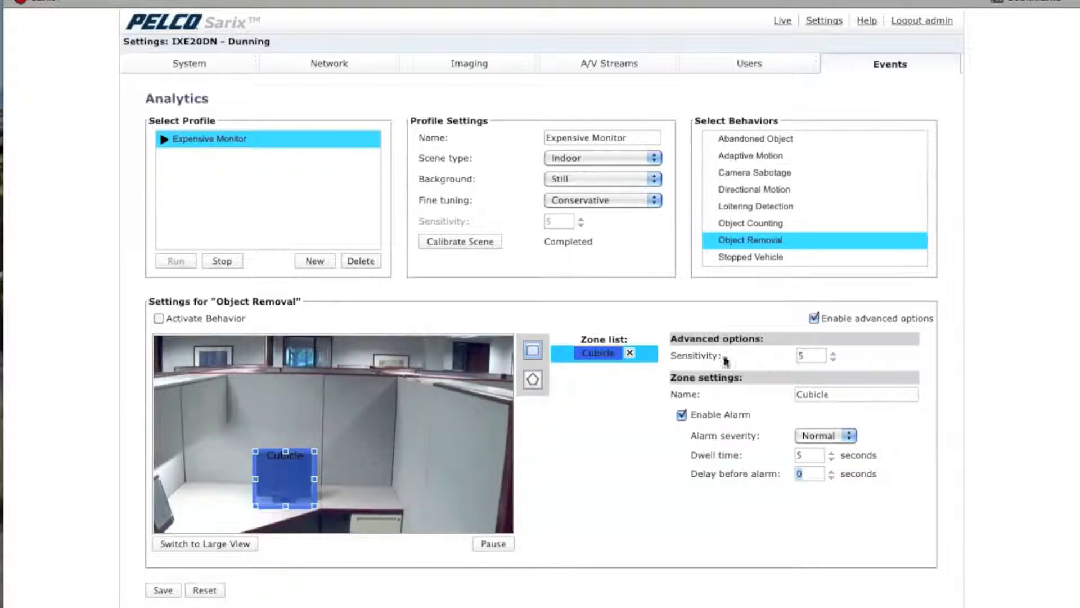
mouse_move(651, 471)
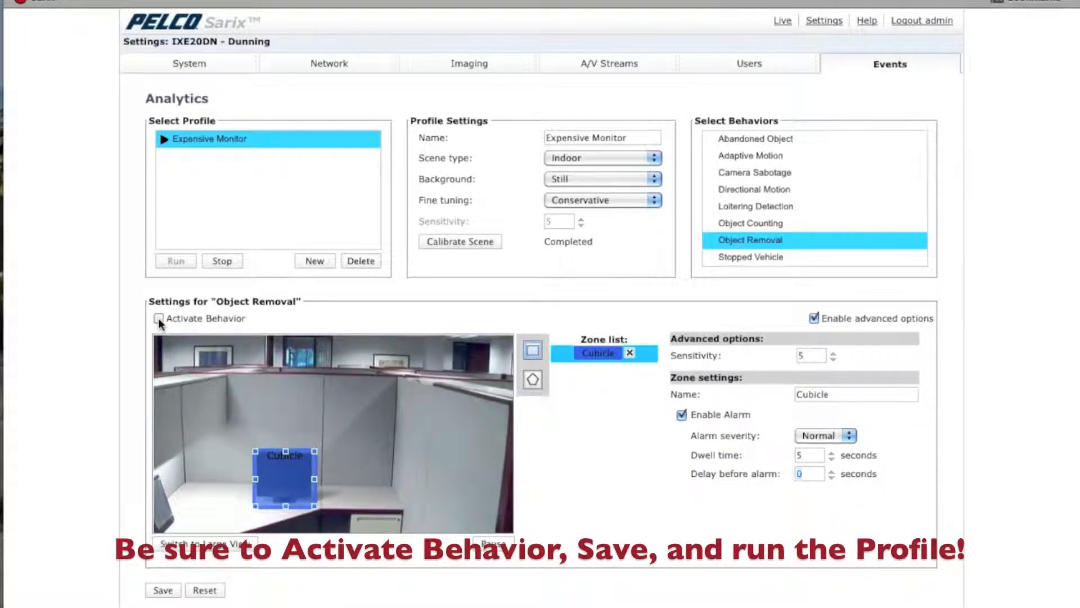
Step: Activate the Object Removal behavior and save the profile with the Cubicle zone settings
click(158, 318)
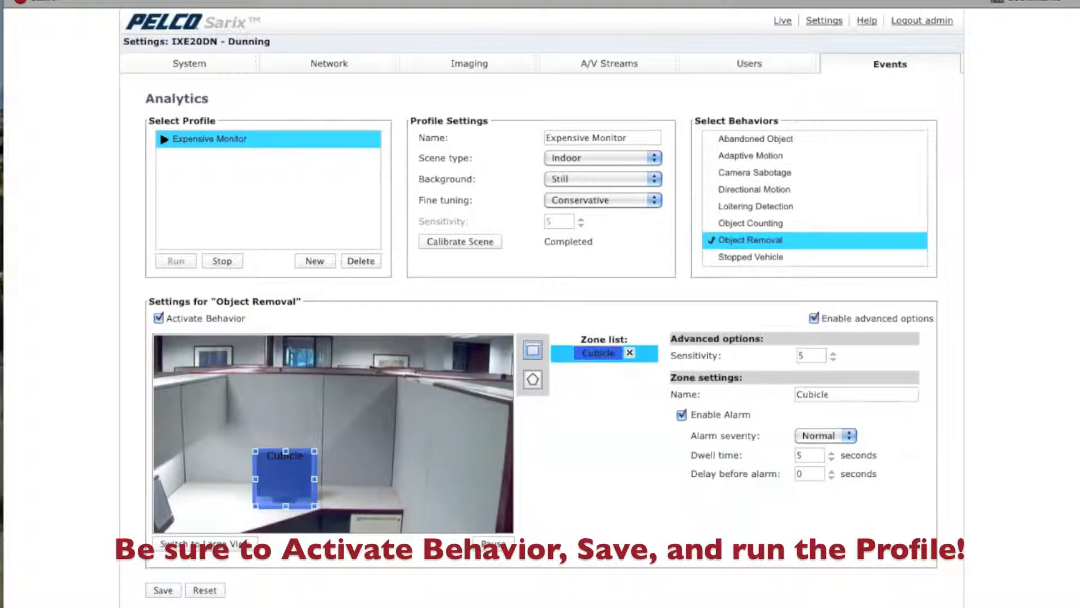
click(162, 590)
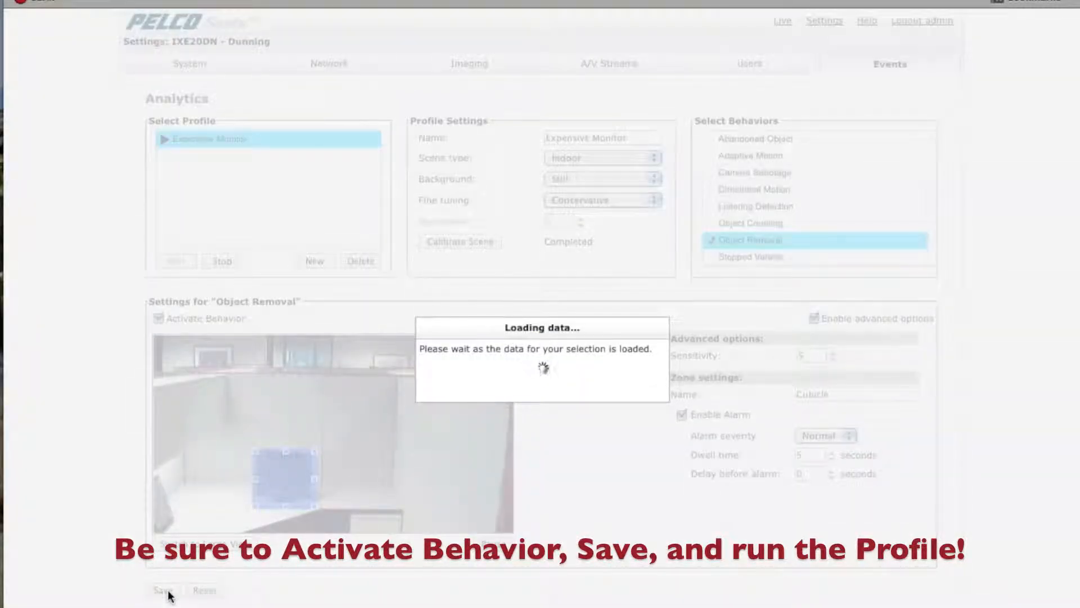
click(162, 591)
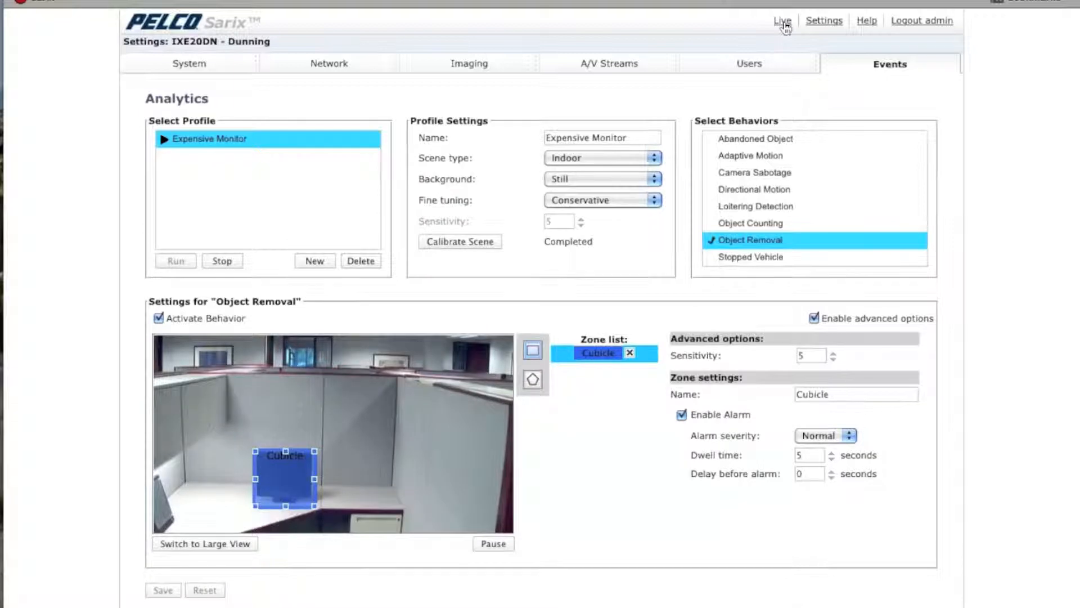
Step: Show the Event Stream in the live view, revealing the Object Removal alert from Cubicle
click(780, 21)
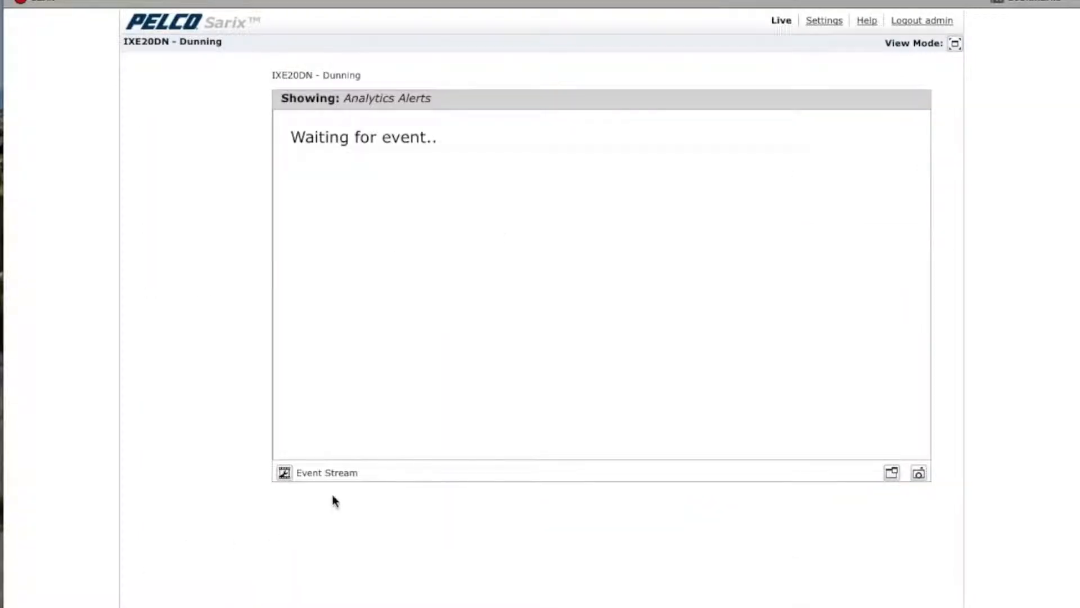
click(283, 473)
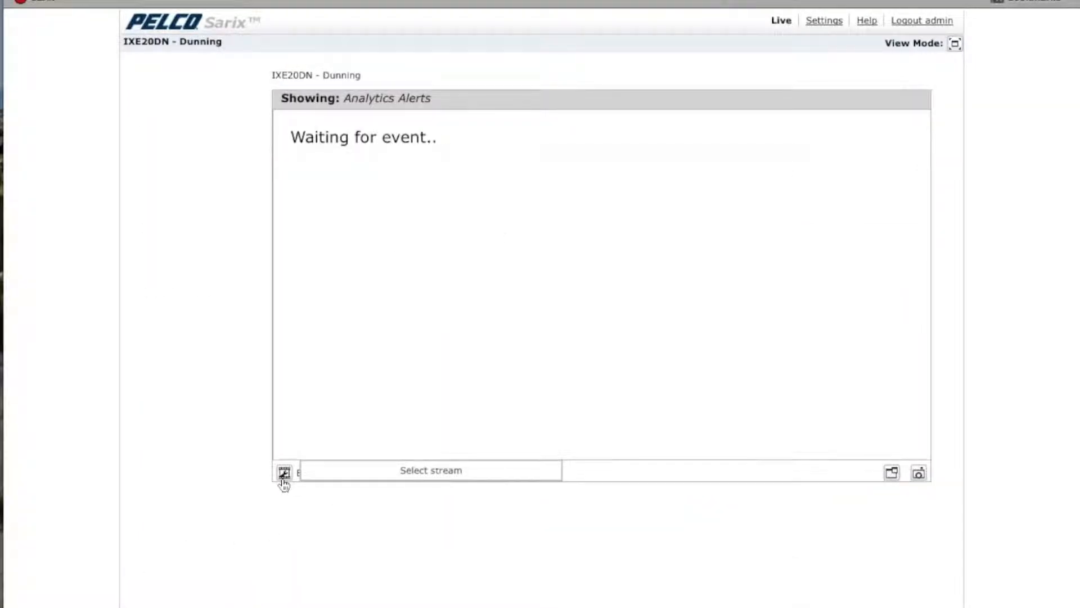
click(430, 470)
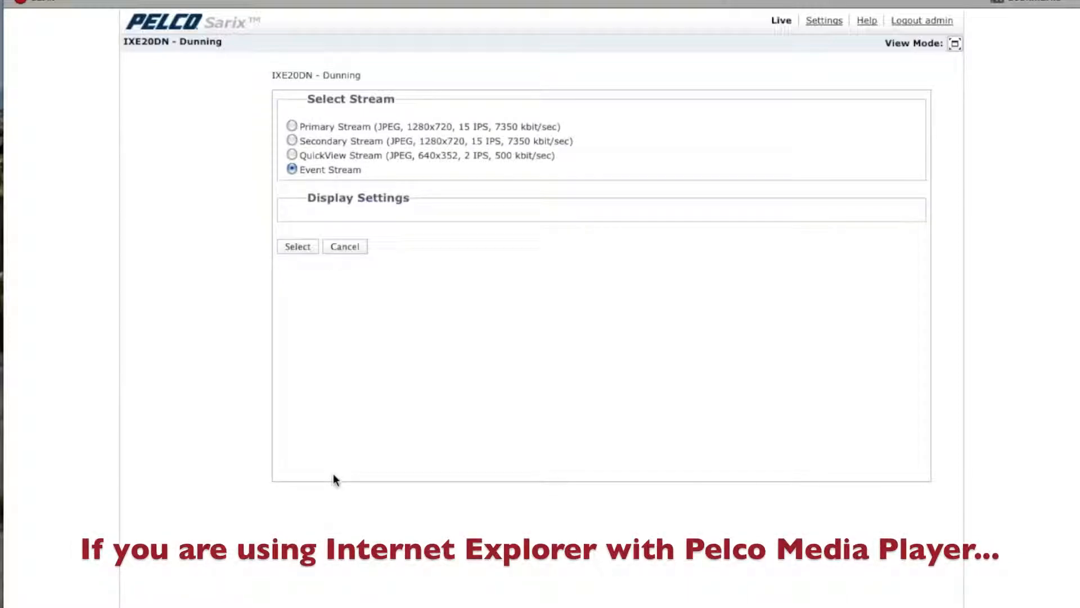
mouse_move(324, 141)
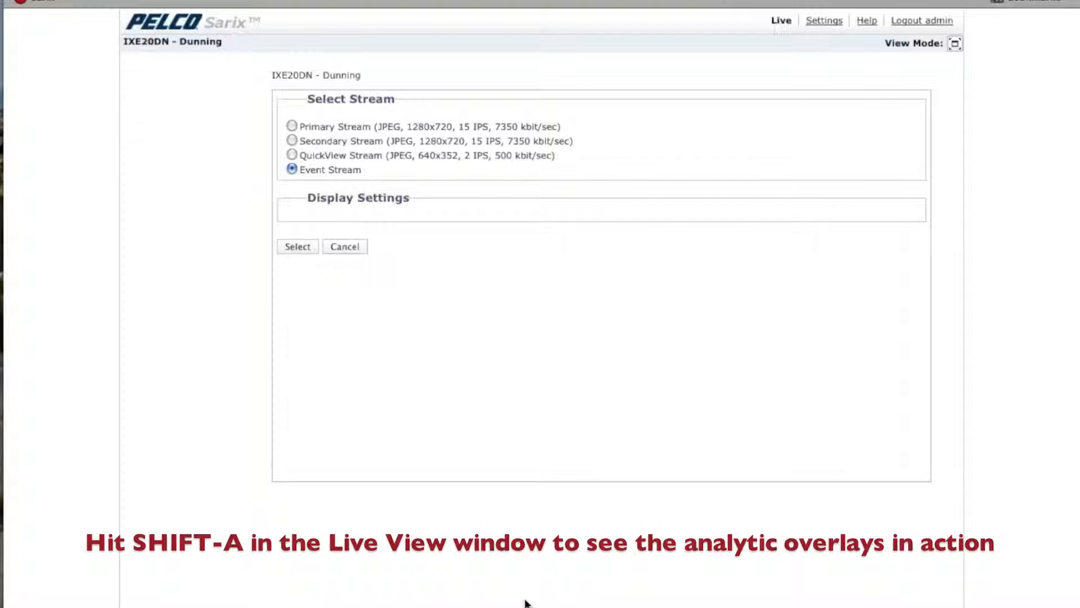
click(297, 246)
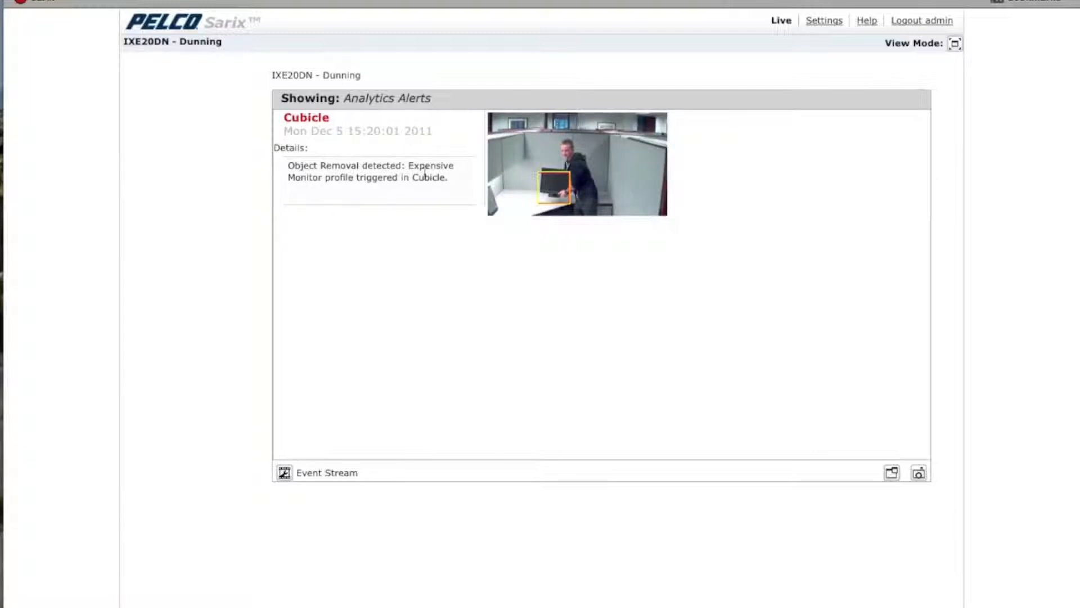
mouse_move(366, 192)
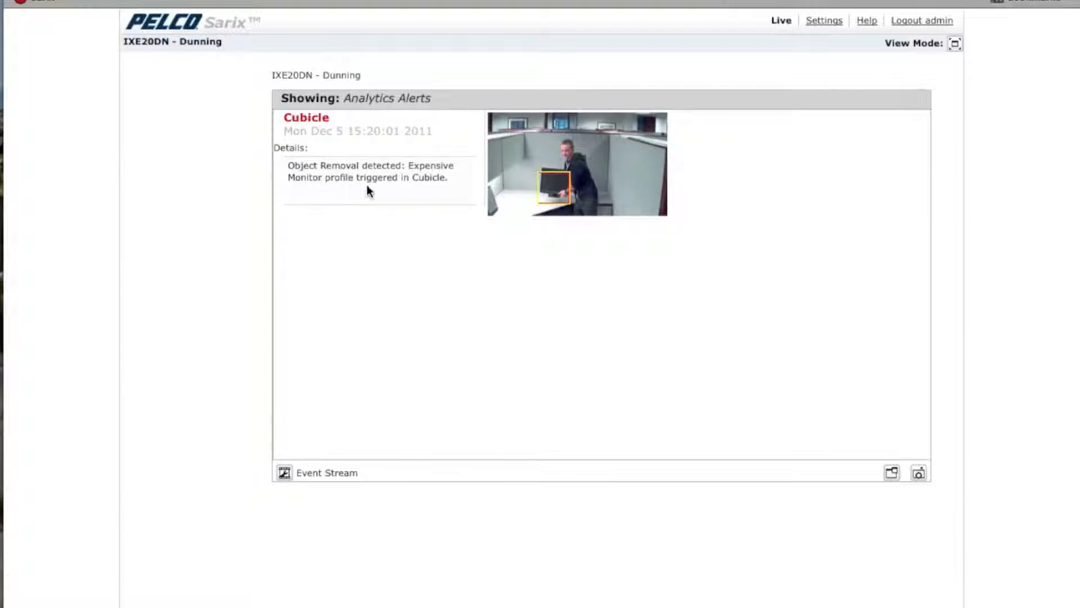
mouse_move(570, 210)
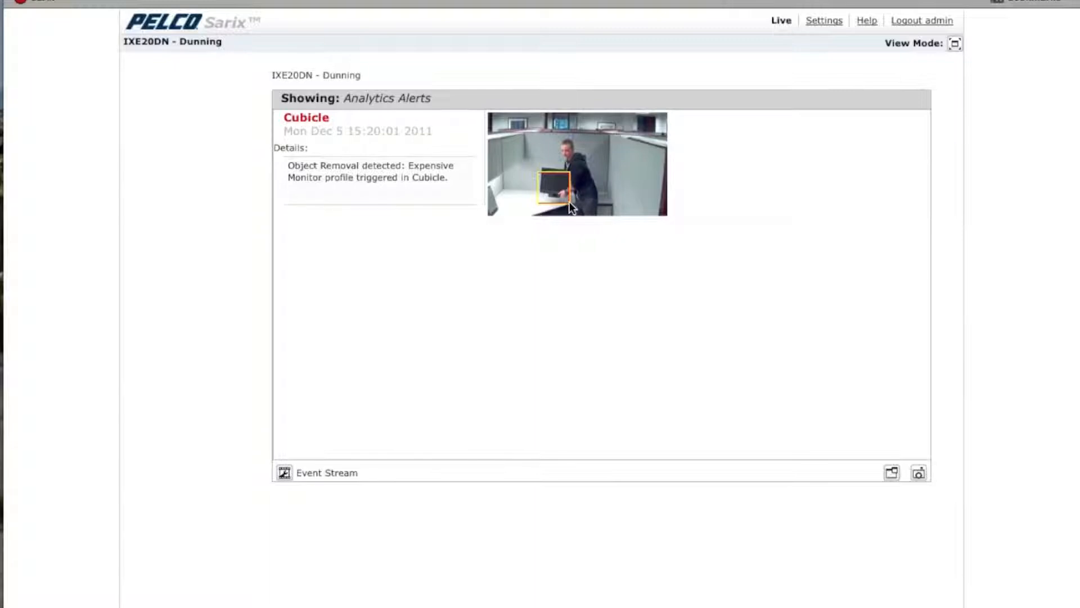
mouse_move(557, 231)
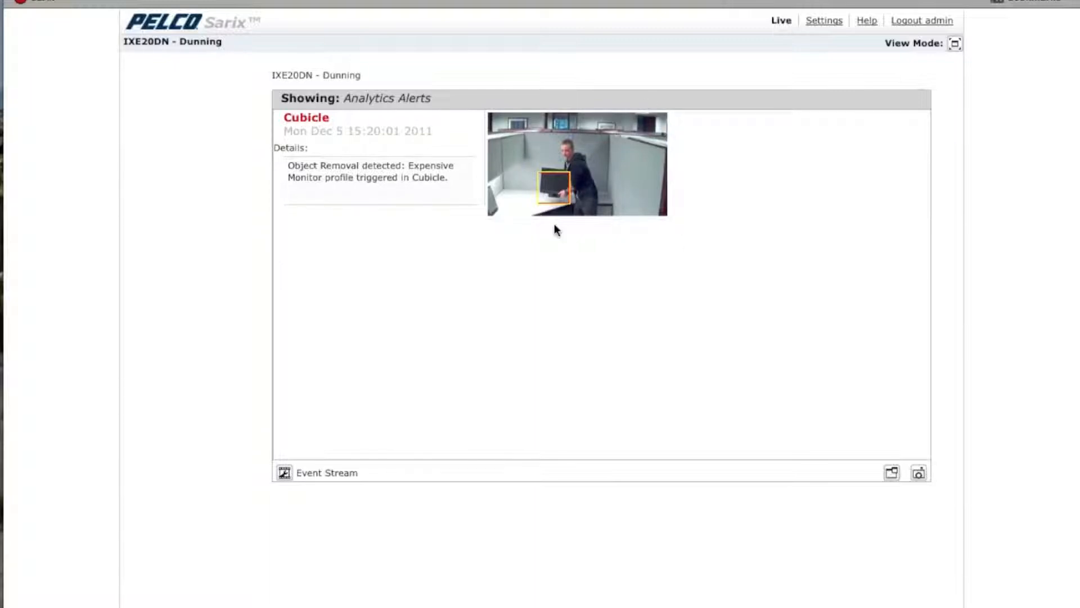
mouse_move(547, 296)
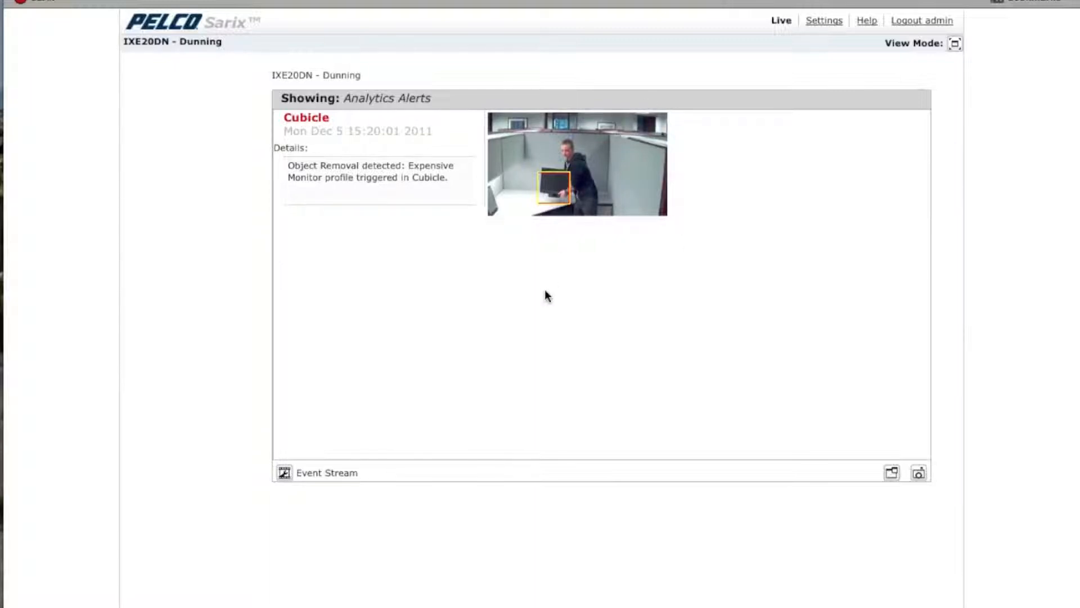